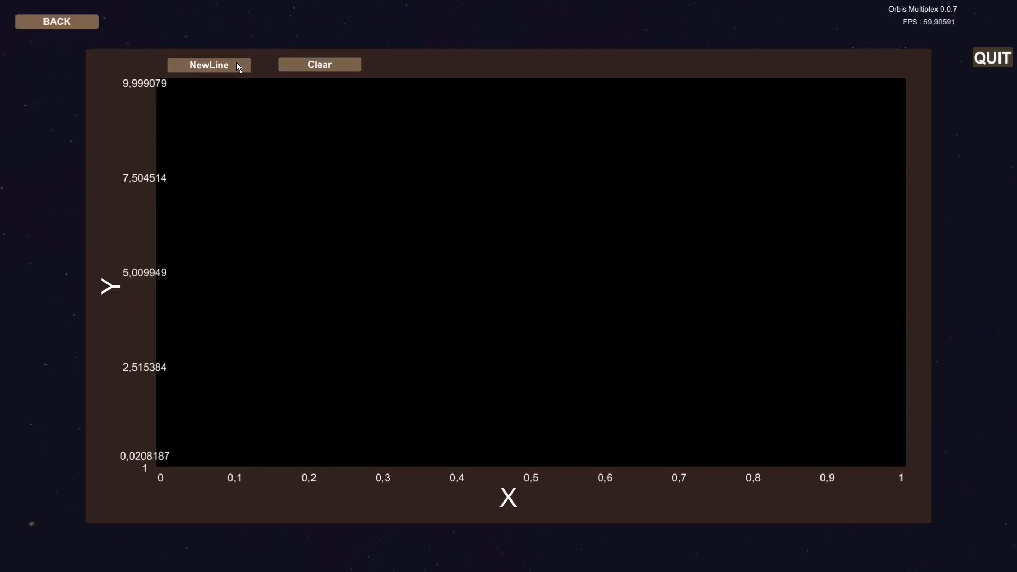
# - Add random noisy lines via NewLine until four lines in blue, green, yellow and magenta are plotted
pyautogui.click(210, 64)
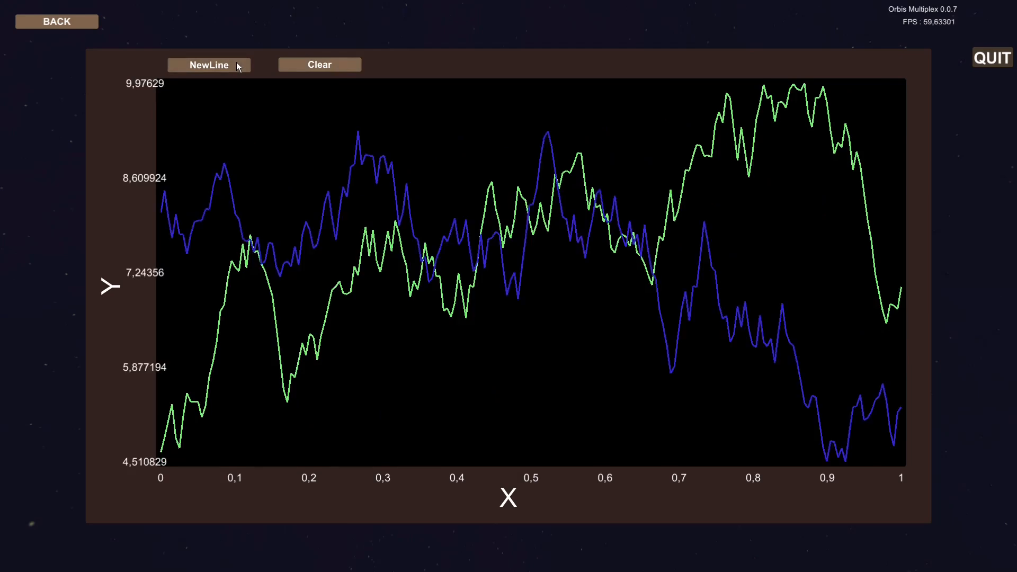
pyautogui.click(209, 65)
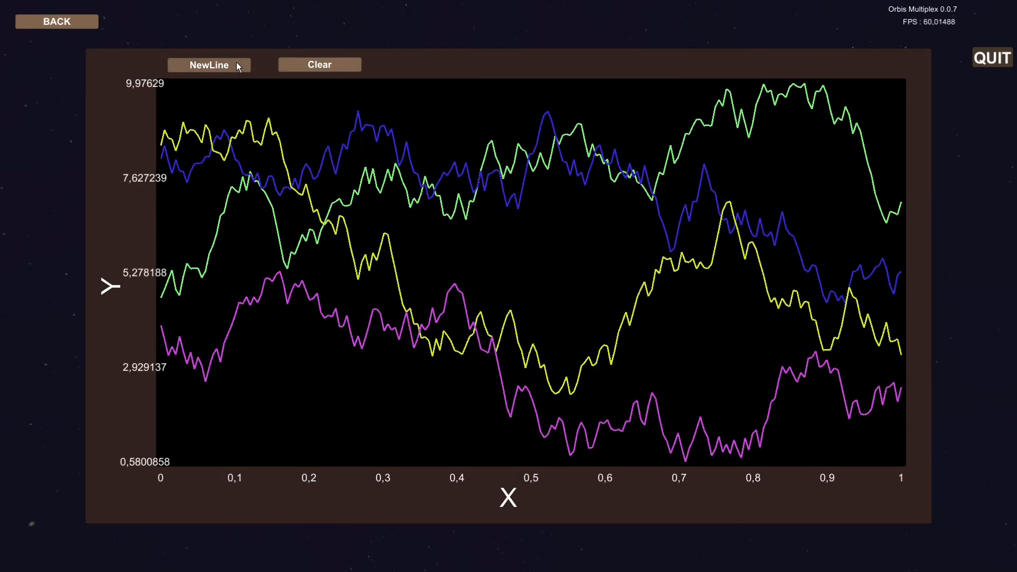
pyautogui.click(319, 63)
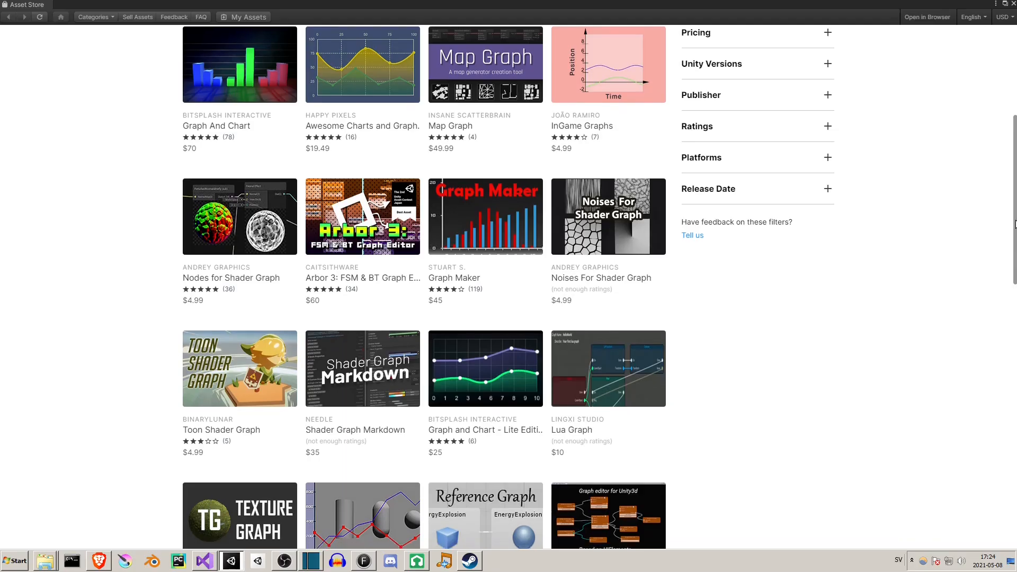
pyautogui.scroll(-3)
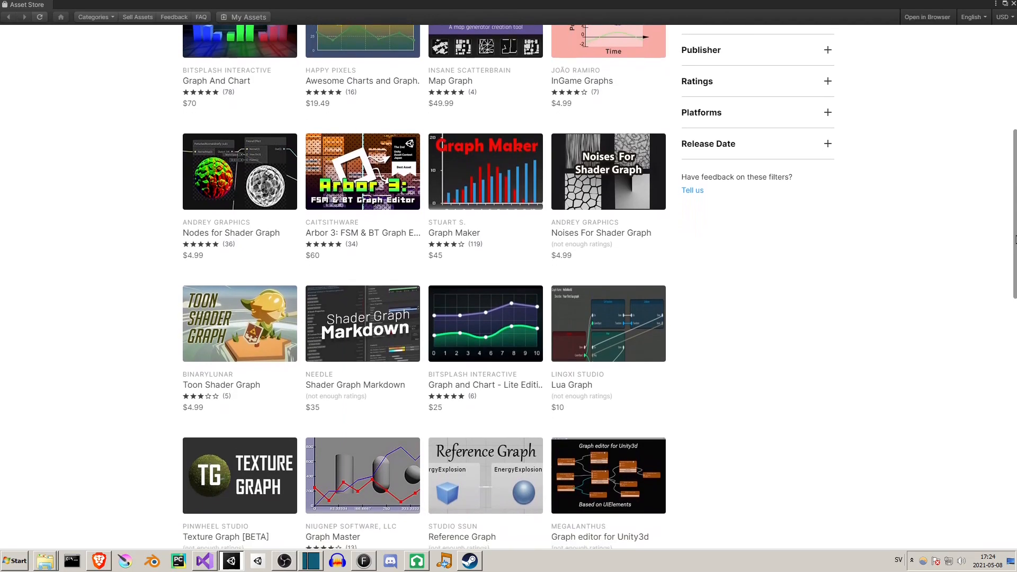
pyautogui.scroll(-3)
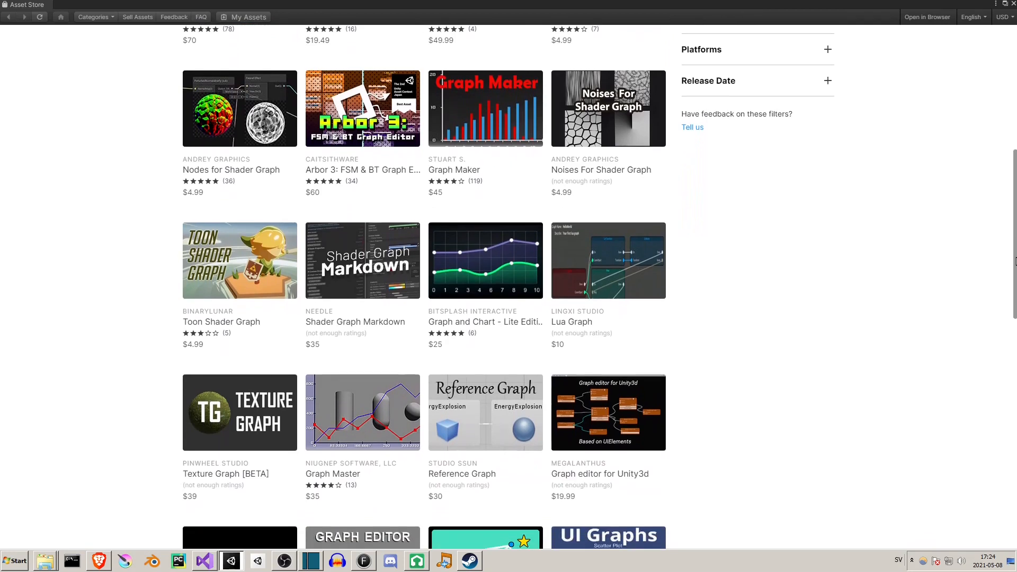
pyautogui.scroll(-3)
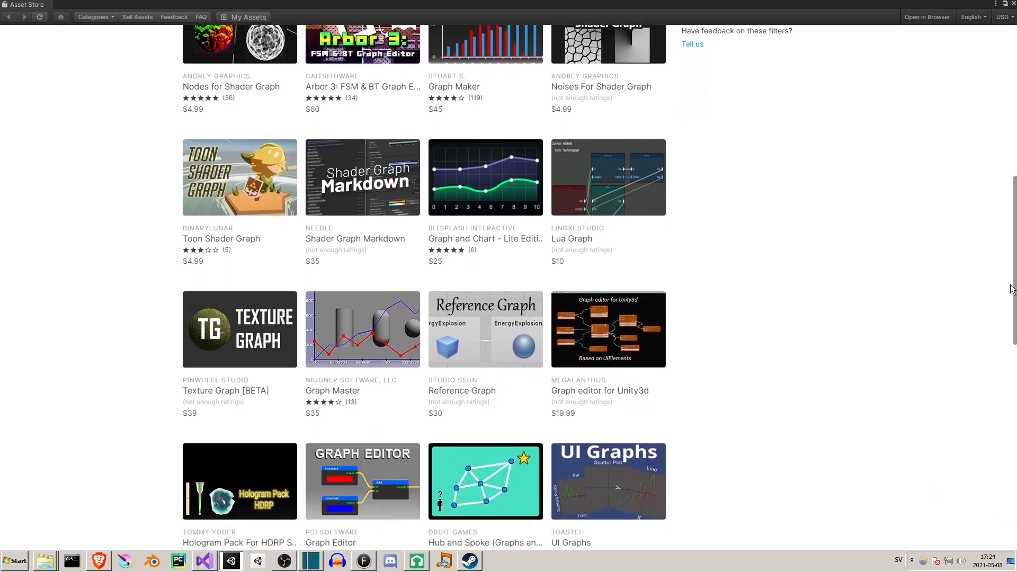
pyautogui.scroll(-3)
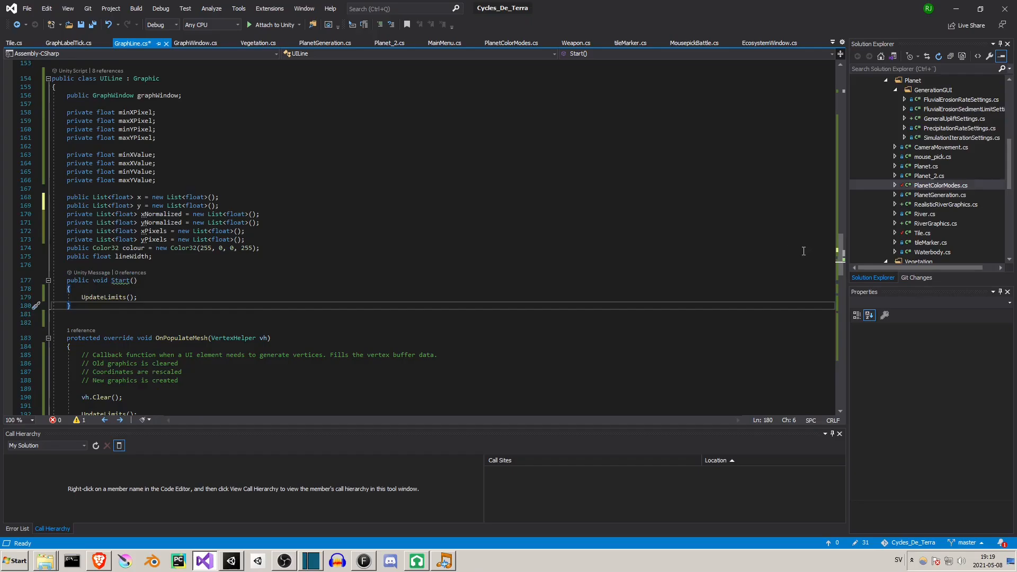
pyautogui.moveTo(842, 246)
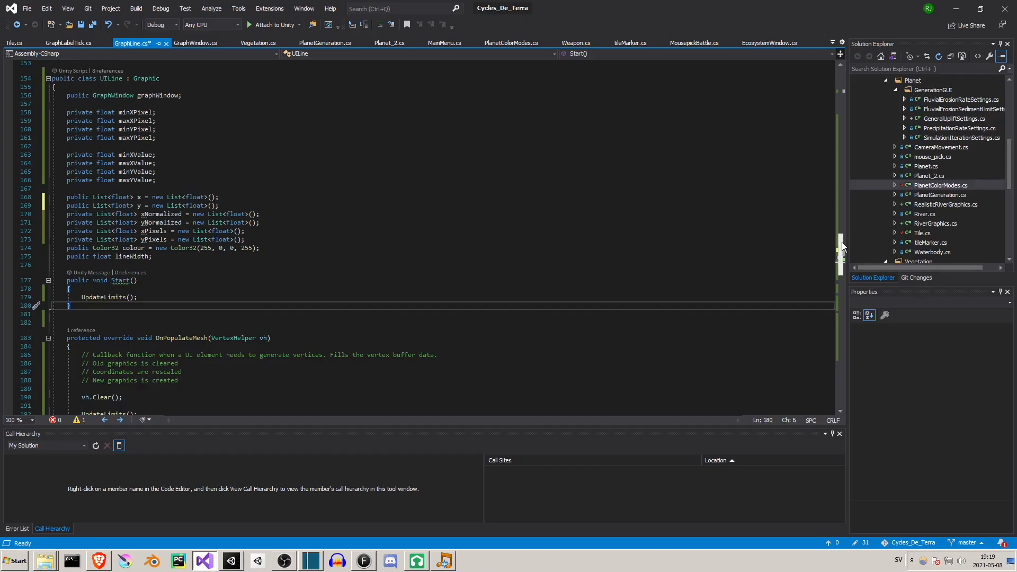
pyautogui.scroll(-3)
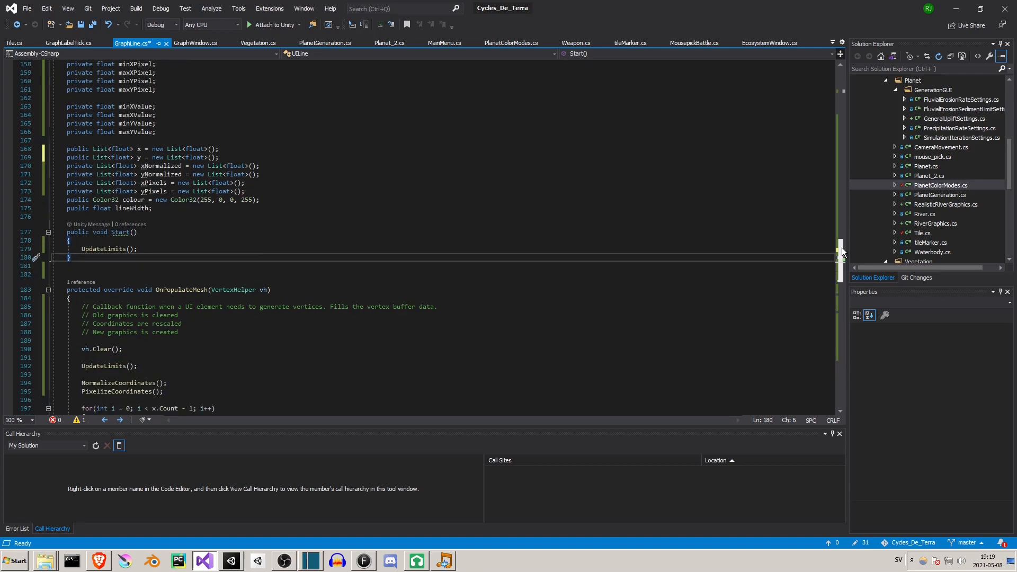
pyautogui.scroll(-3)
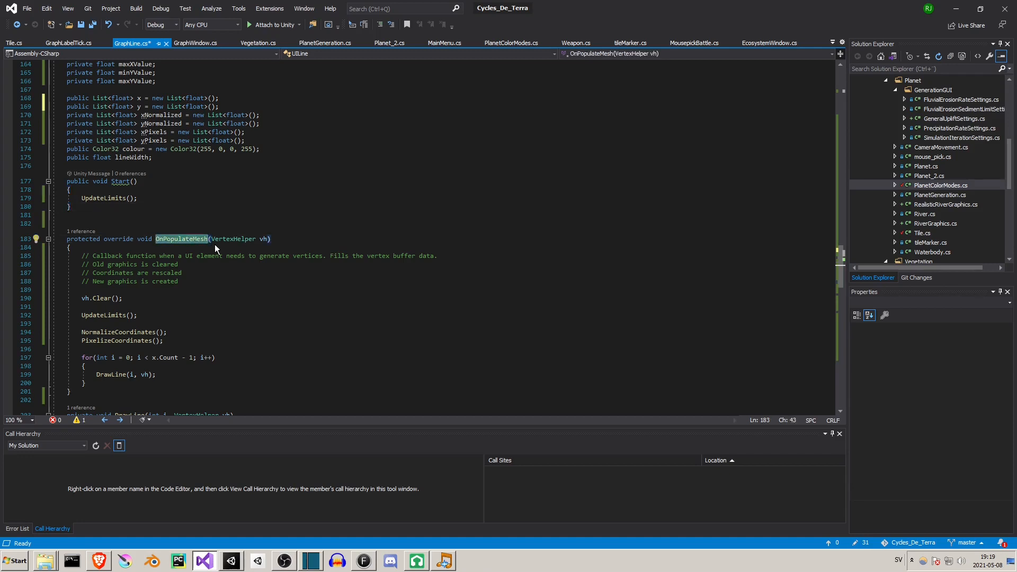
pyautogui.moveTo(455, 299)
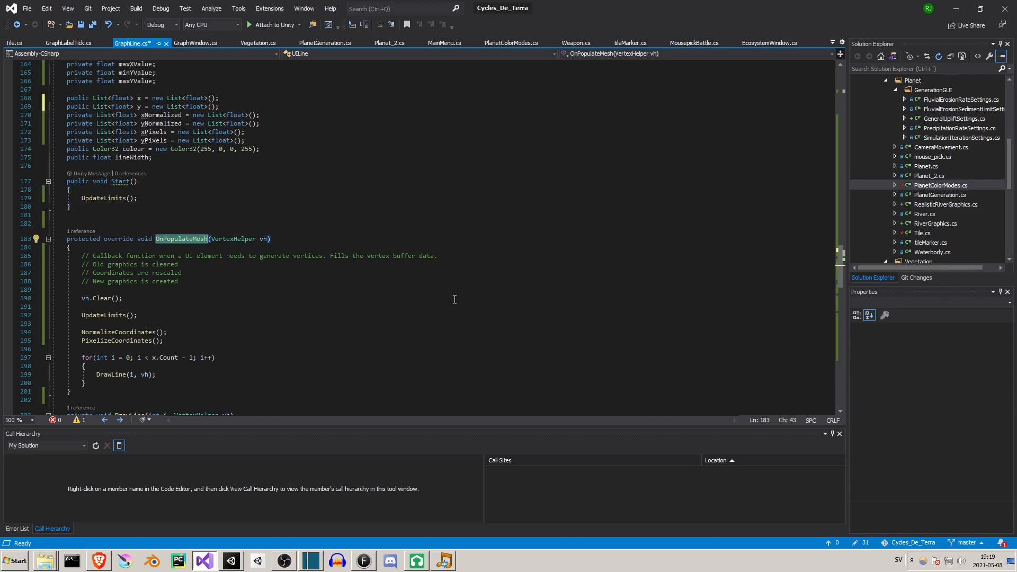
pyautogui.click(121, 298)
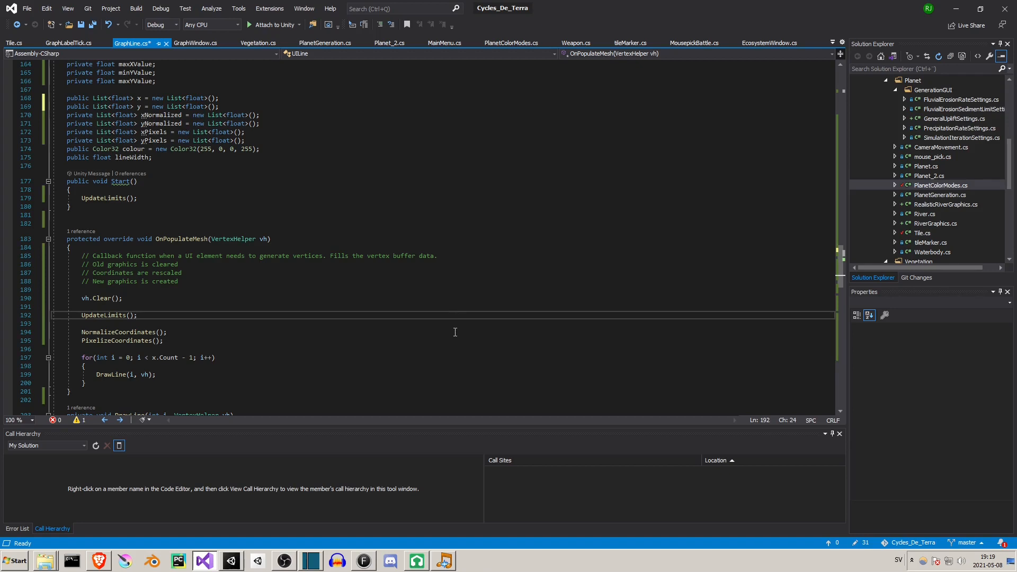
pyautogui.click(163, 340)
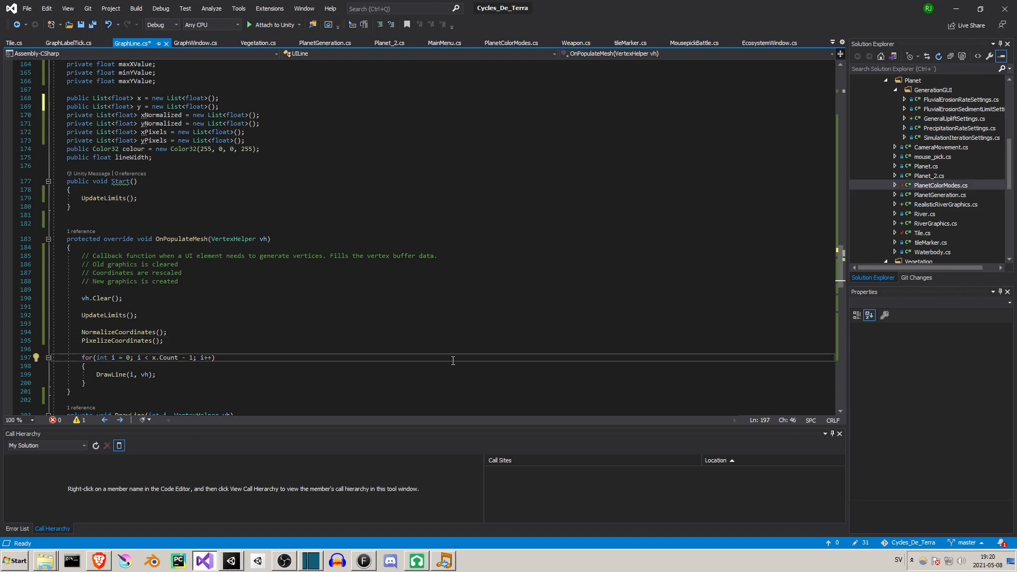
pyautogui.moveTo(456, 376)
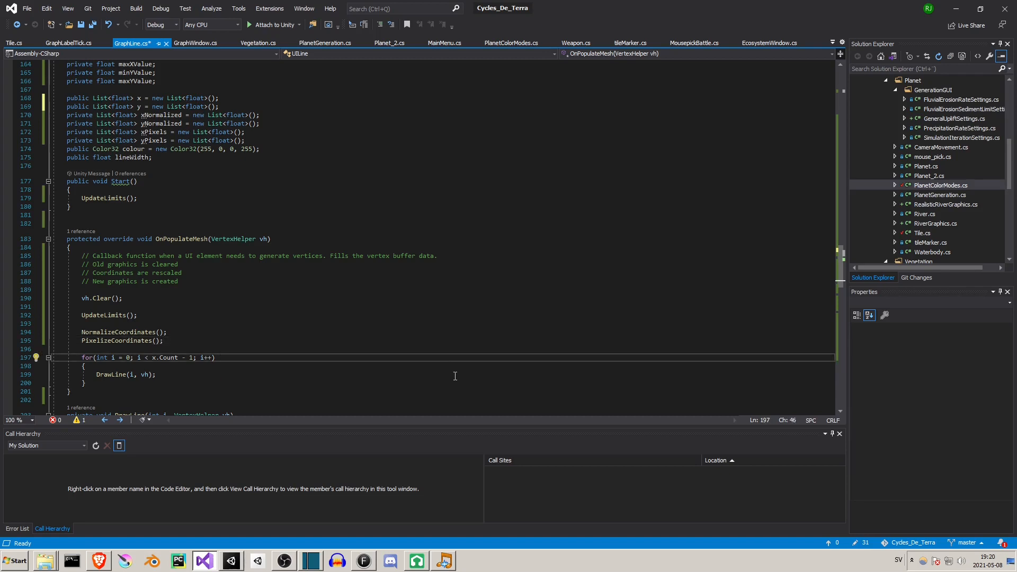
pyautogui.click(156, 375)
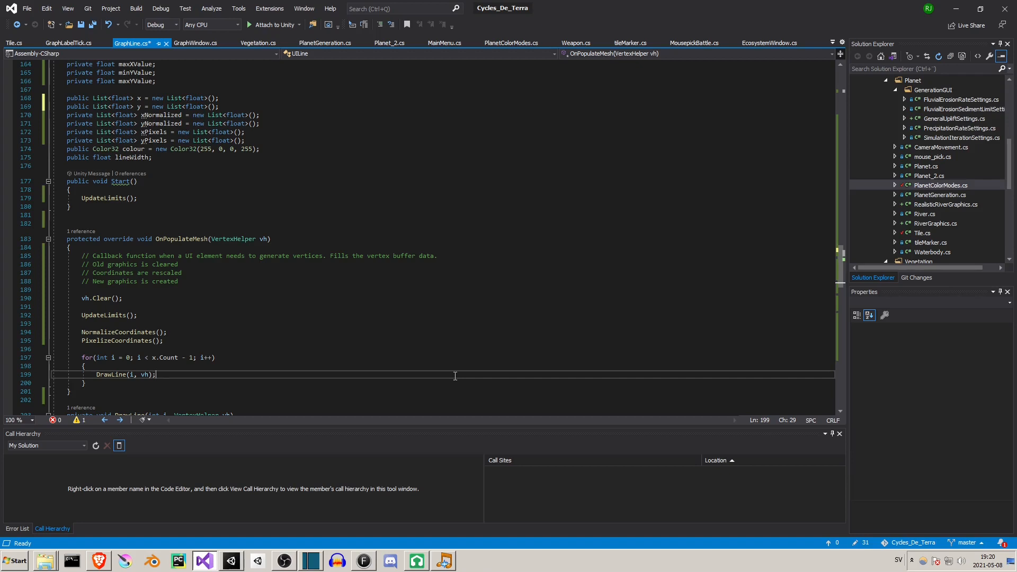
pyautogui.doubleClick(112, 374)
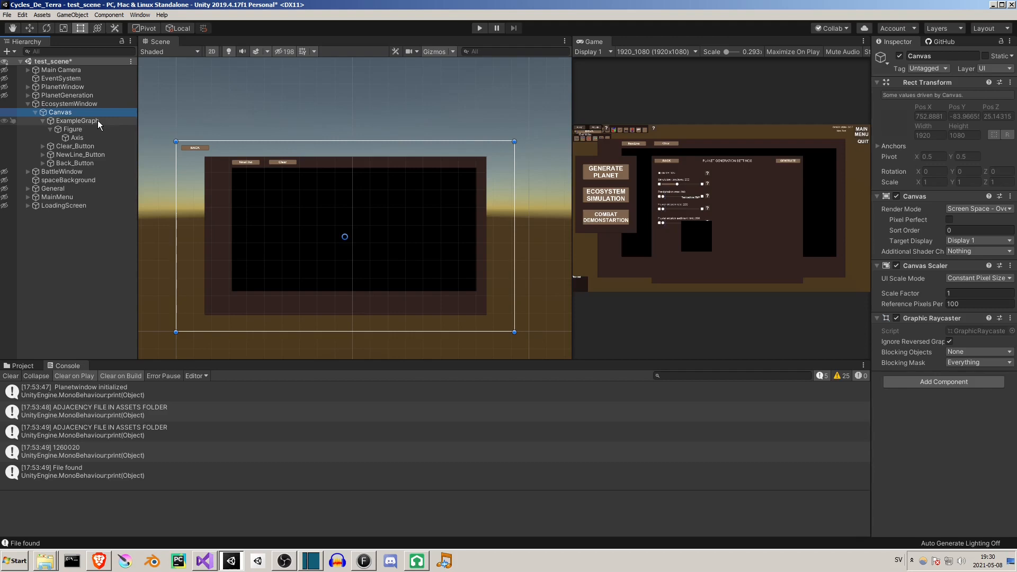
pyautogui.click(74, 119)
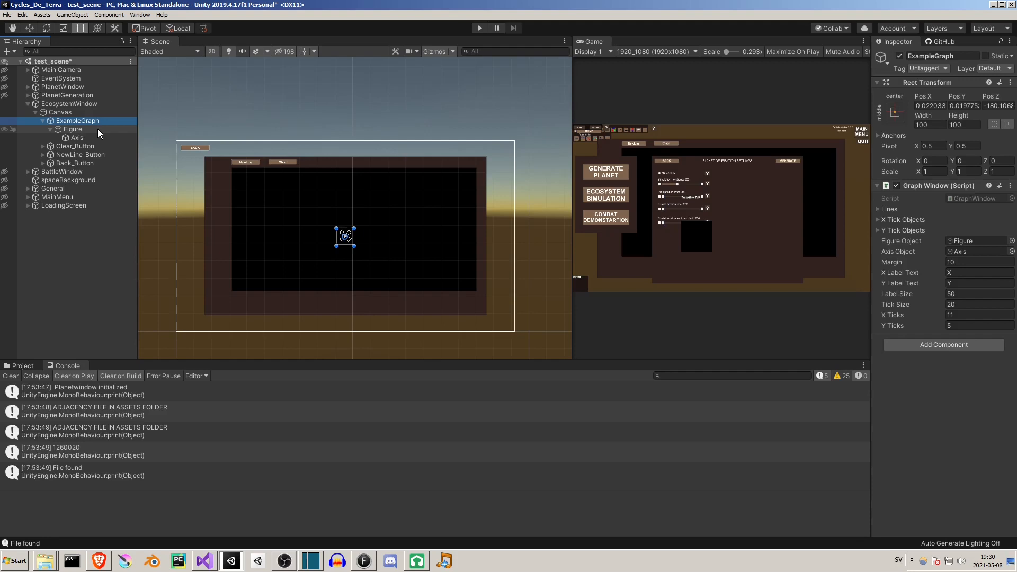
pyautogui.click(72, 129)
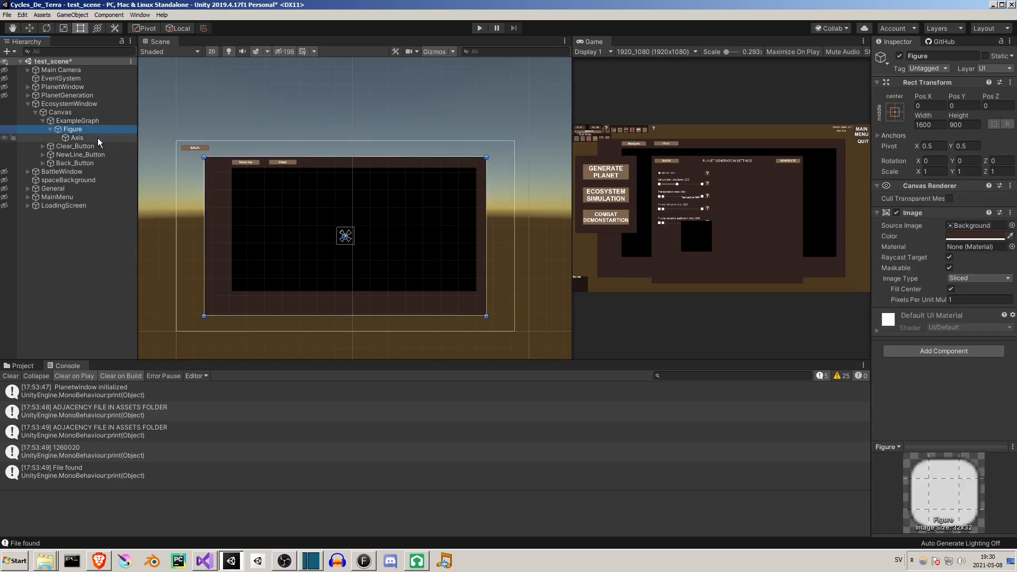
pyautogui.click(77, 137)
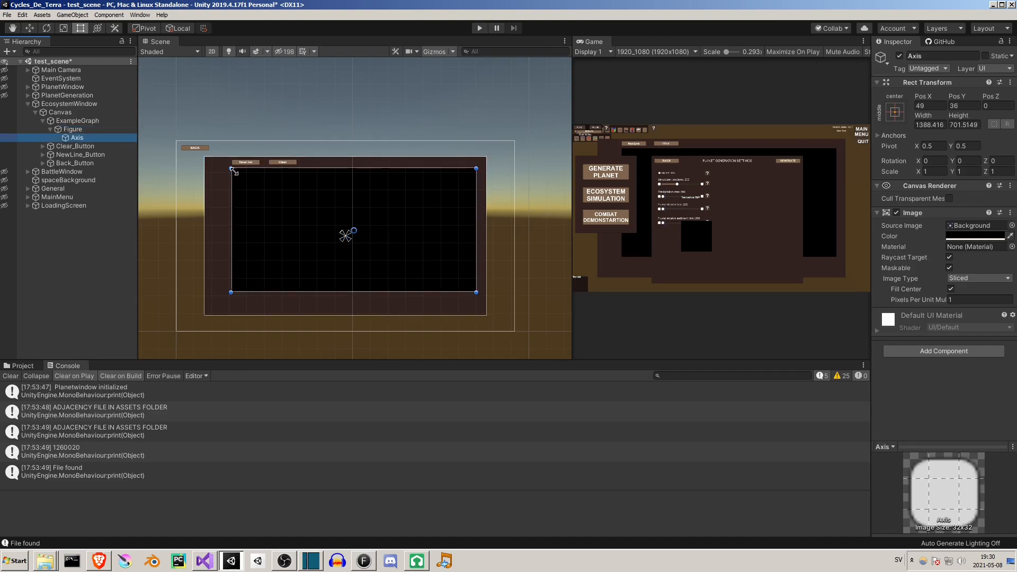
pyautogui.moveTo(233, 169); pyautogui.dragTo(371, 160)
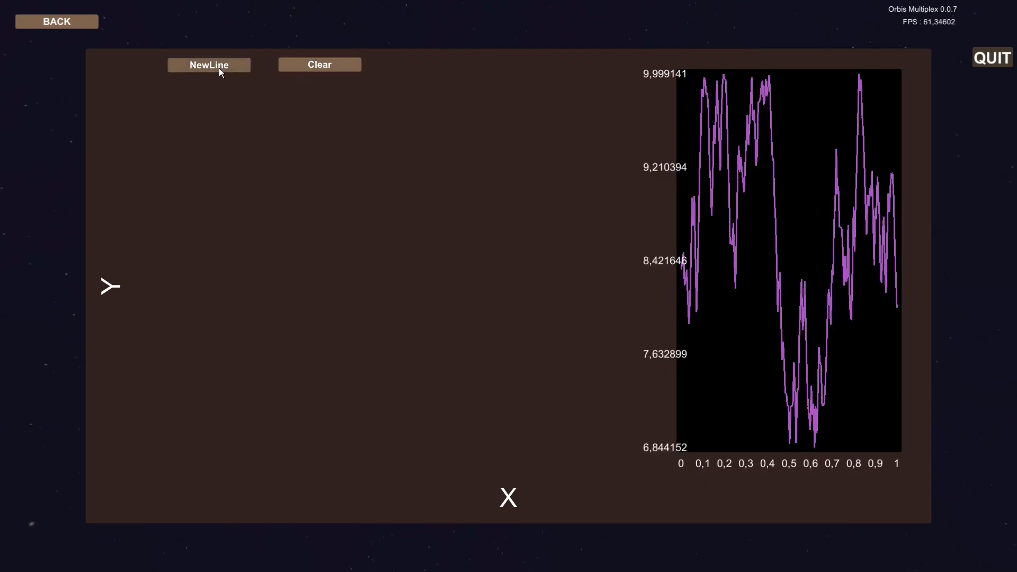
# - Generate new random lines with NewLine, ending with a blue and a cyan noisy line plotted
pyautogui.click(208, 65)
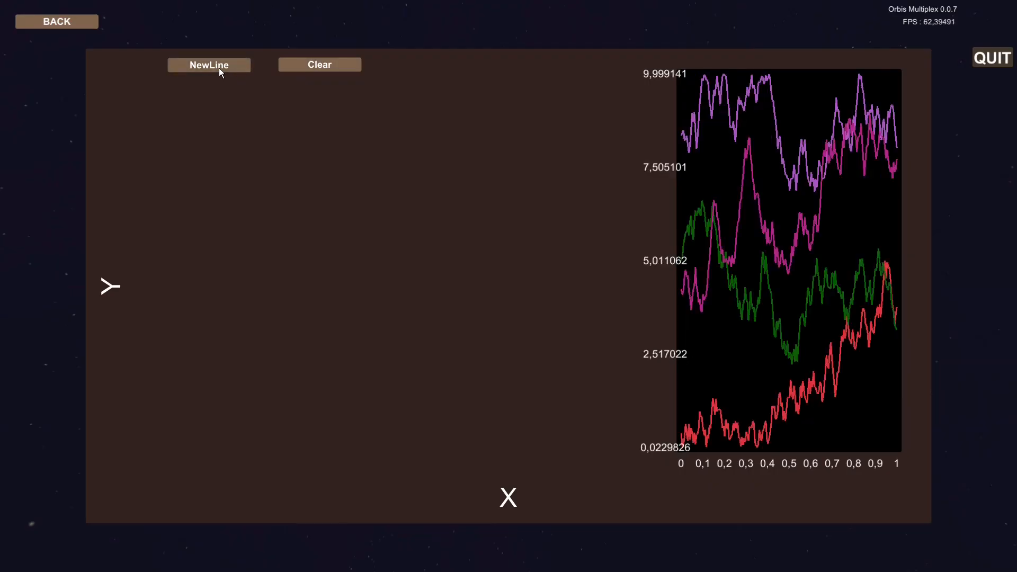
pyautogui.click(209, 65)
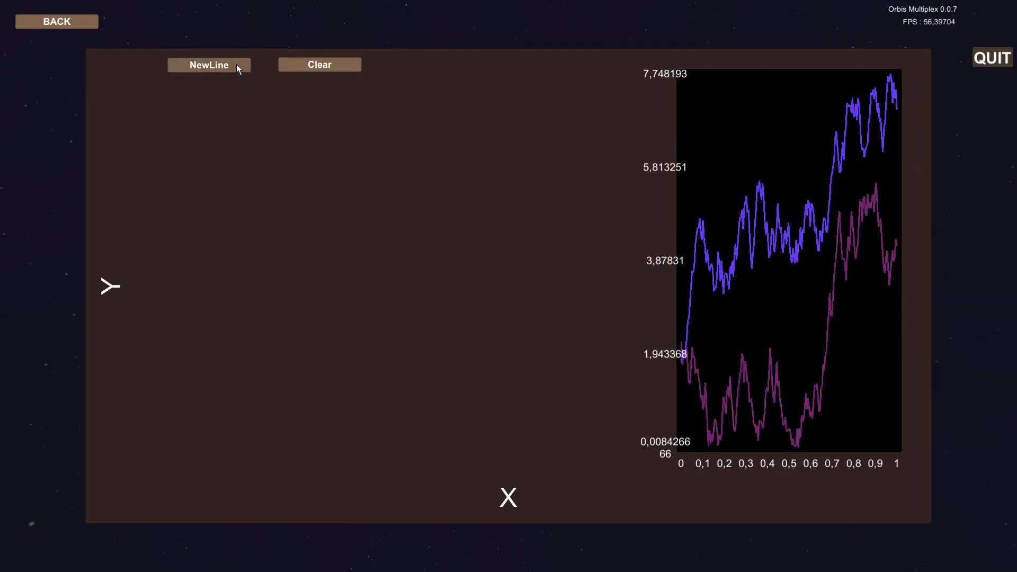
pyautogui.click(209, 65)
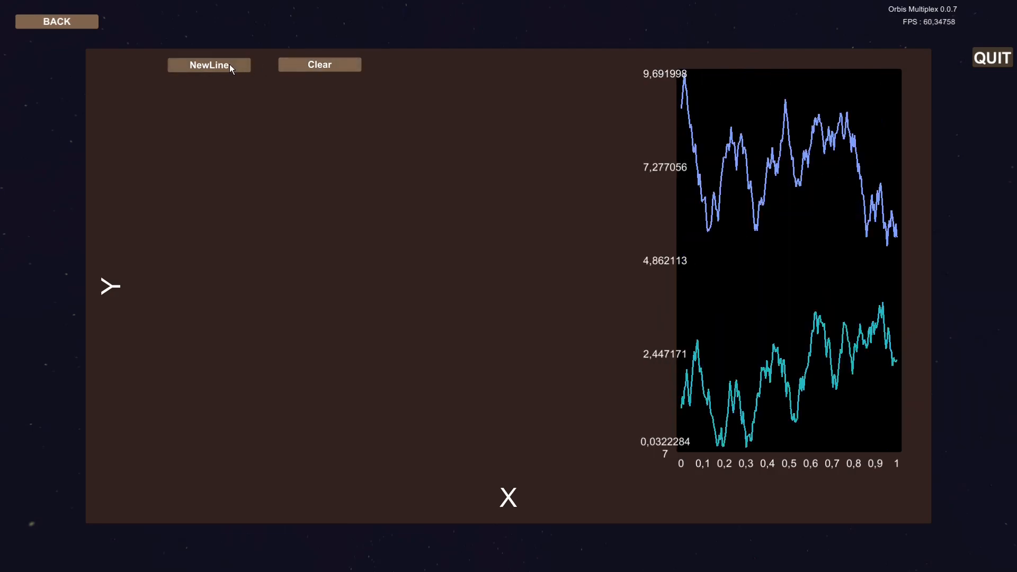
# - Fill the graph with several noisy lines and empty it with Clear, twice over
pyautogui.click(209, 65)
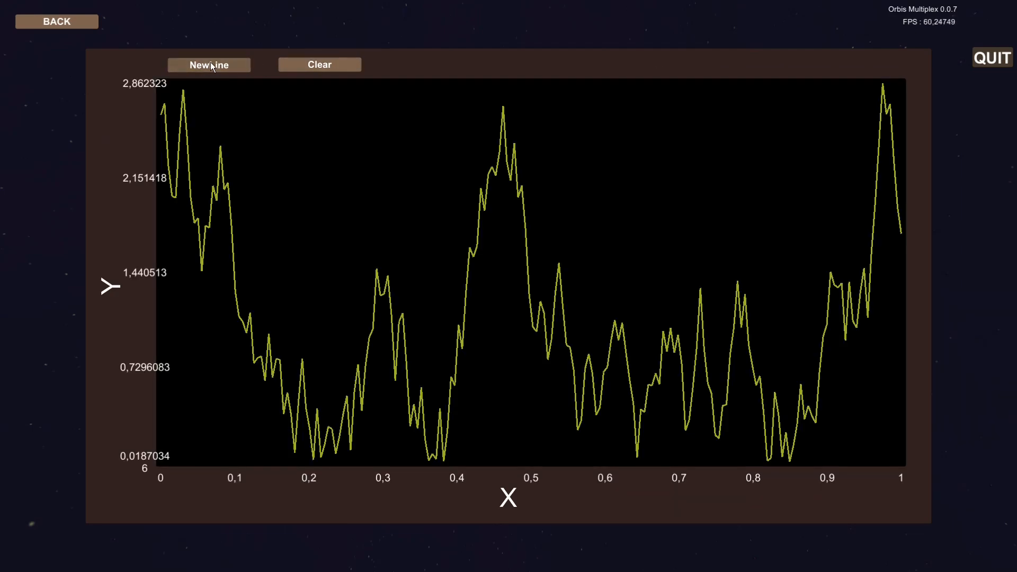
pyautogui.click(210, 65)
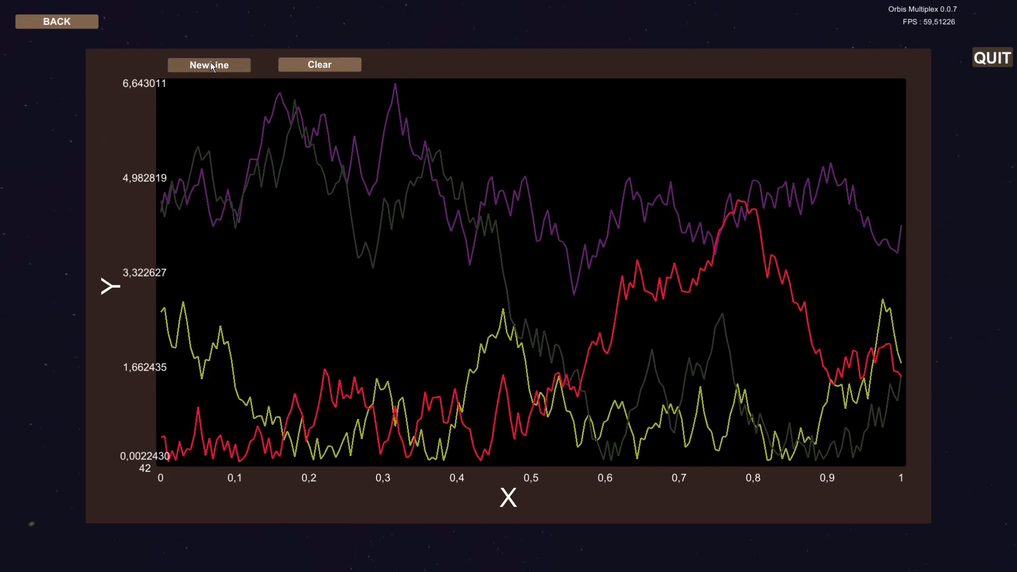
pyautogui.click(210, 65)
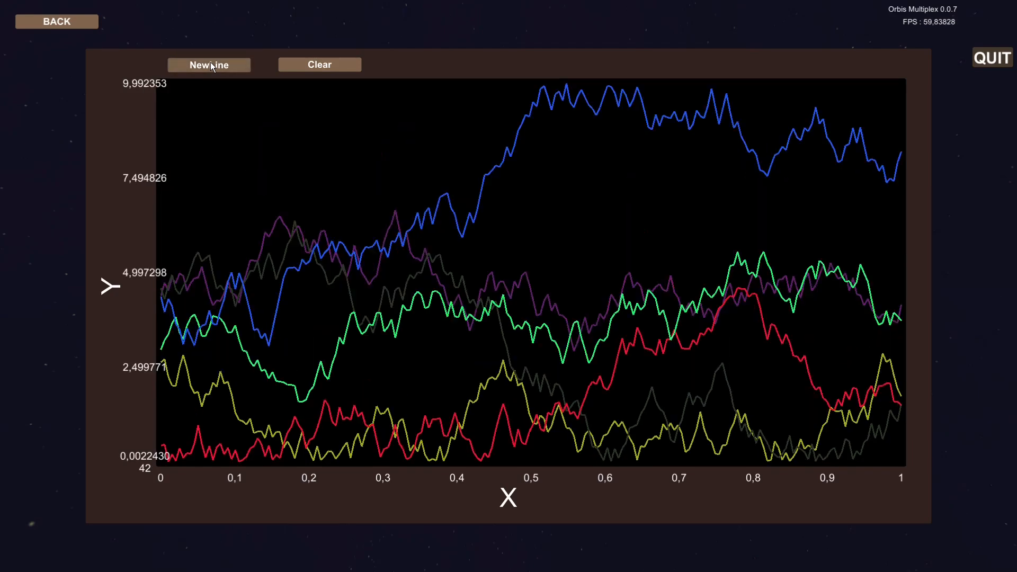
pyautogui.click(319, 64)
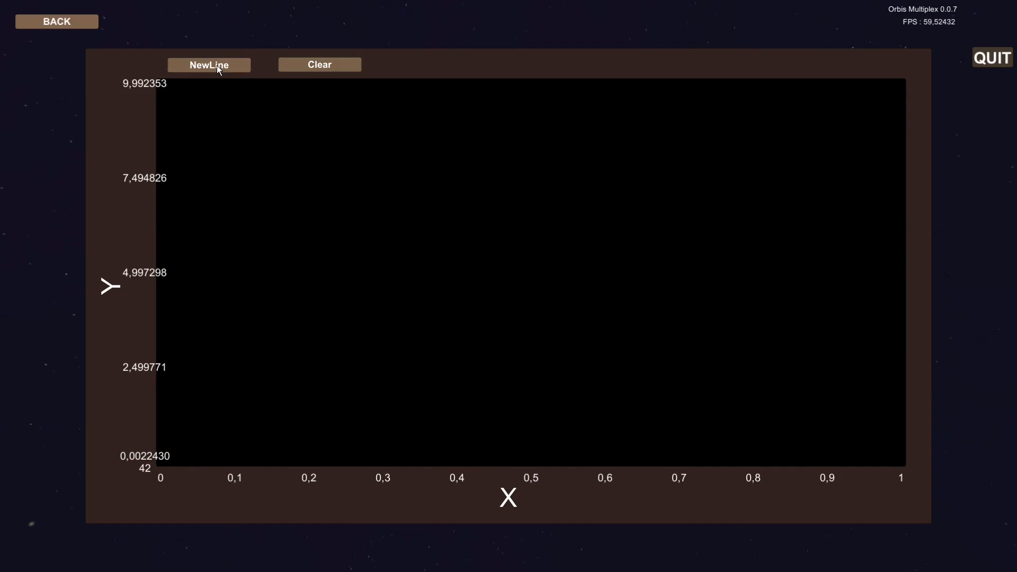
pyautogui.click(208, 65)
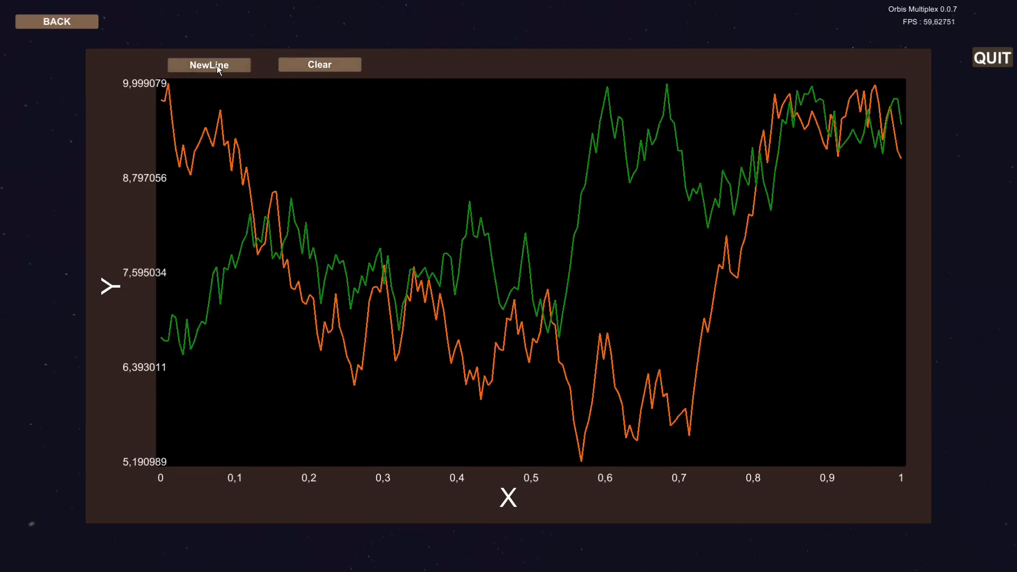
pyautogui.click(209, 65)
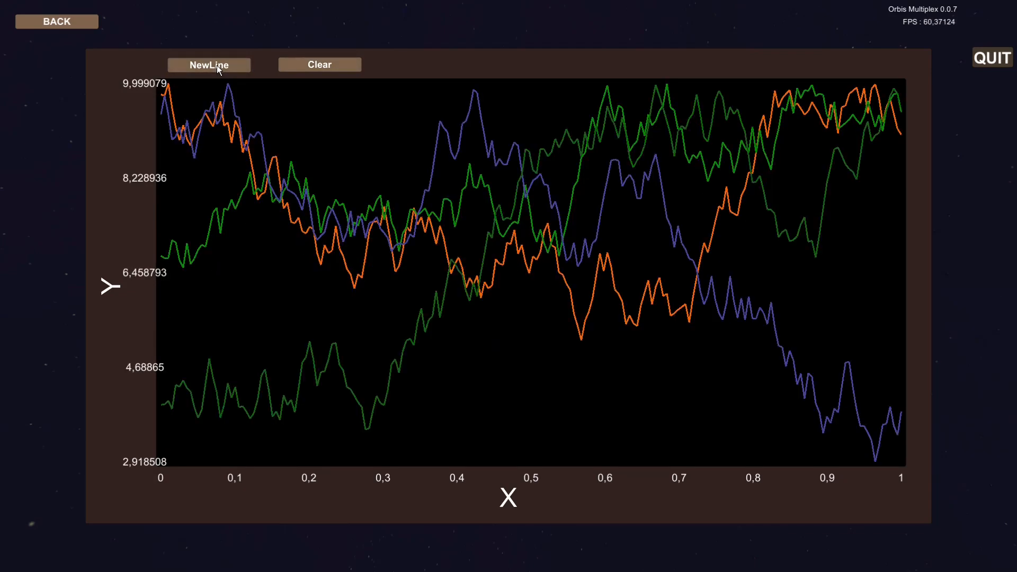
pyautogui.click(319, 63)
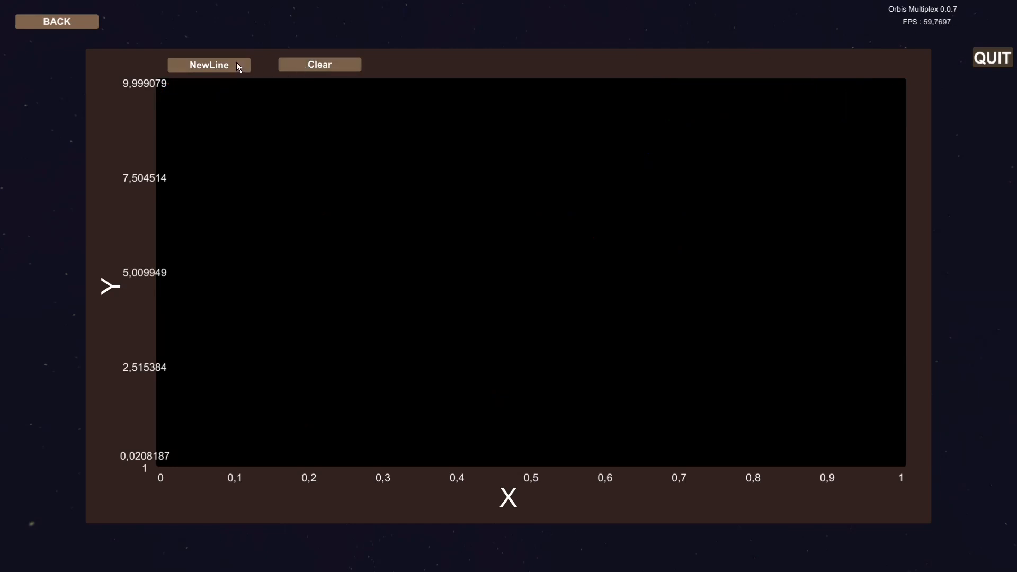
# - Refill and clear the graph two more times, leaving it empty
pyautogui.click(210, 65)
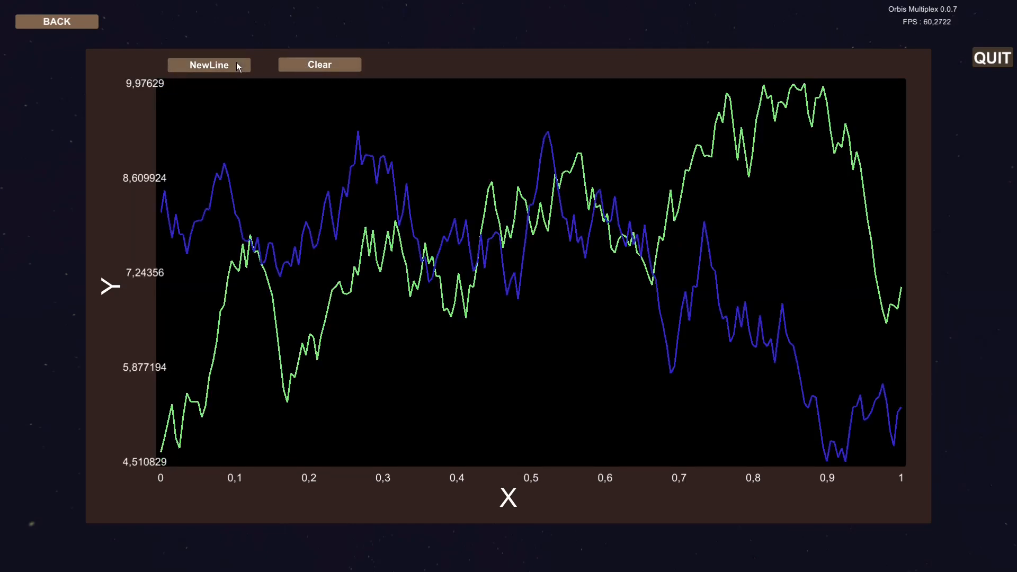
pyautogui.click(210, 65)
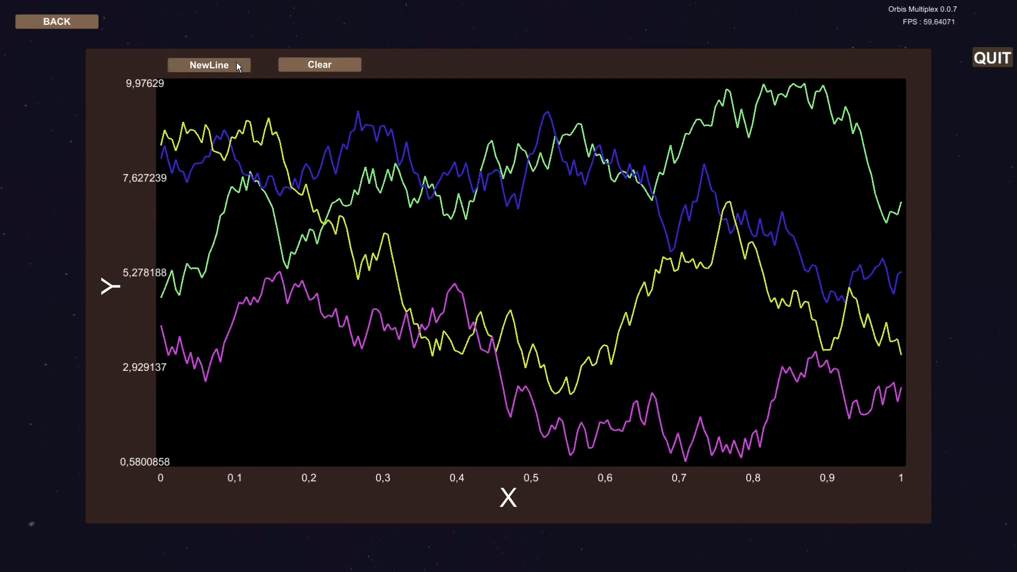
pyautogui.click(319, 64)
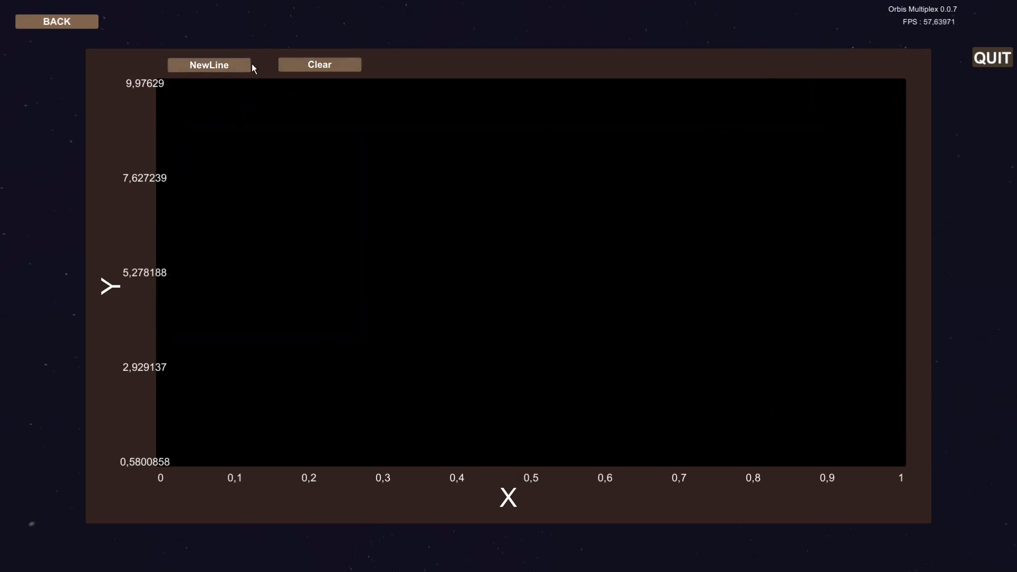
pyautogui.click(208, 64)
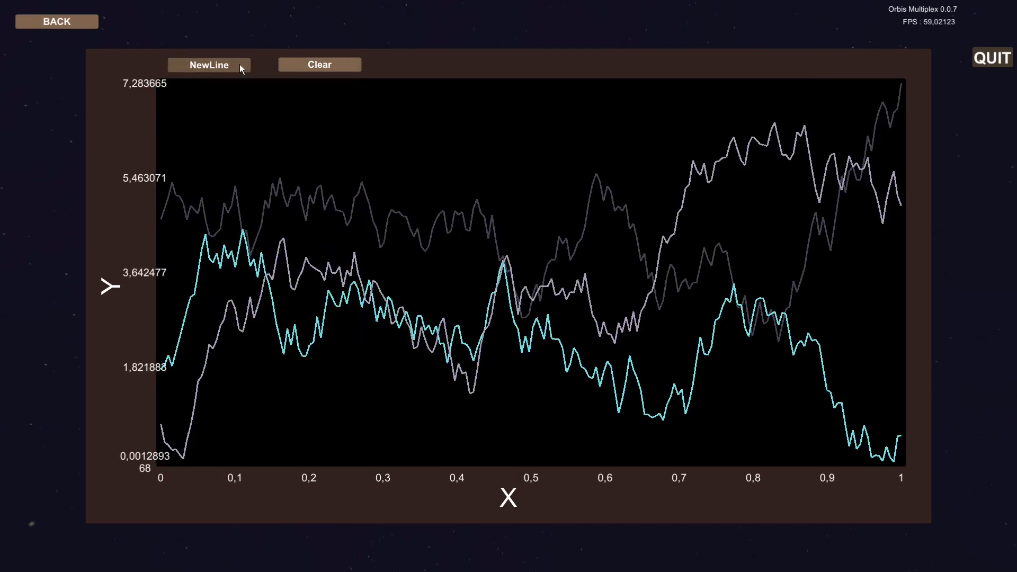
pyautogui.click(319, 64)
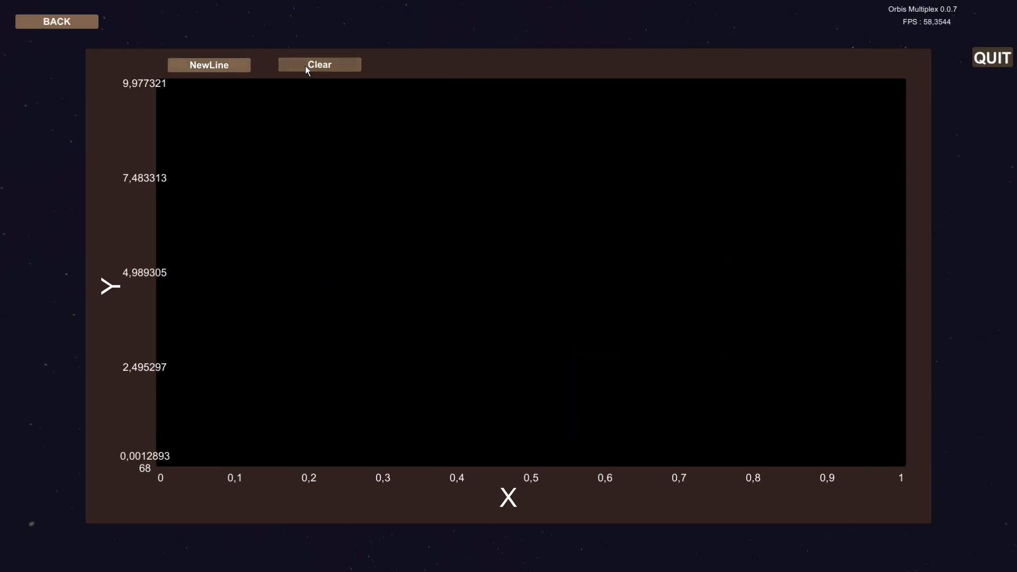
# - Plot a final set of noisy lines in green, purple and white spanning roughly 0.74 to 9.06
pyautogui.click(209, 65)
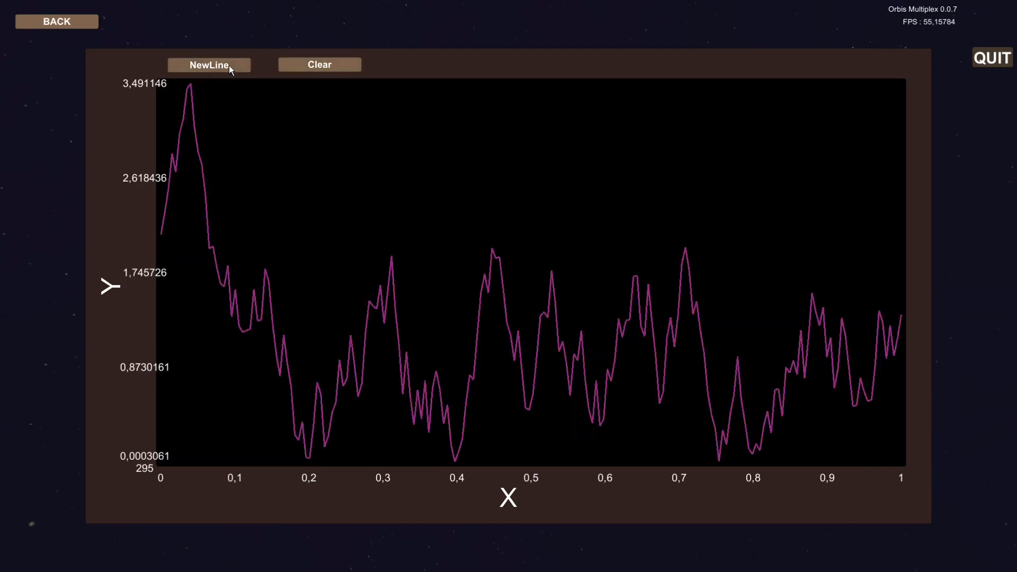
pyautogui.click(208, 64)
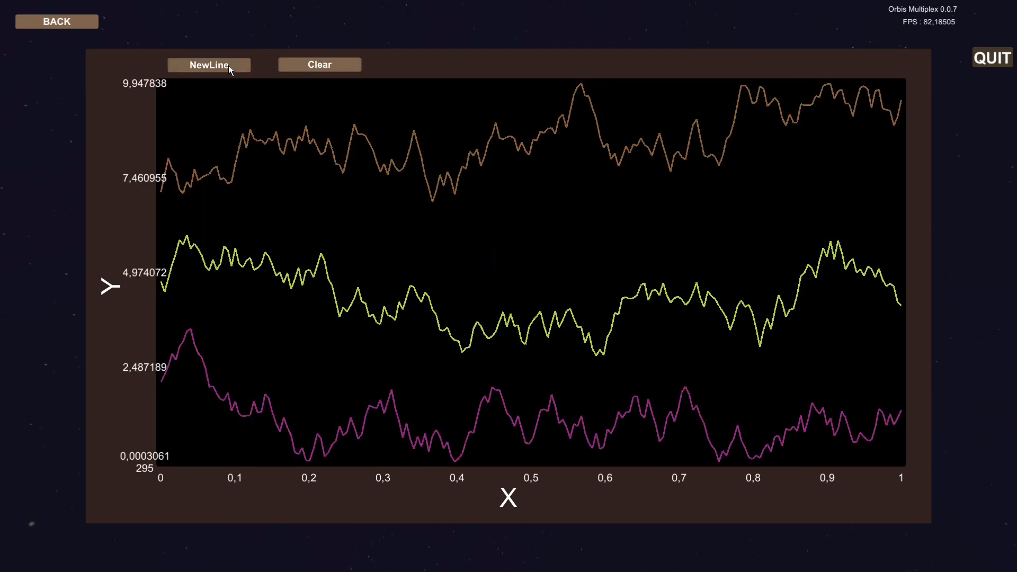
pyautogui.click(210, 65)
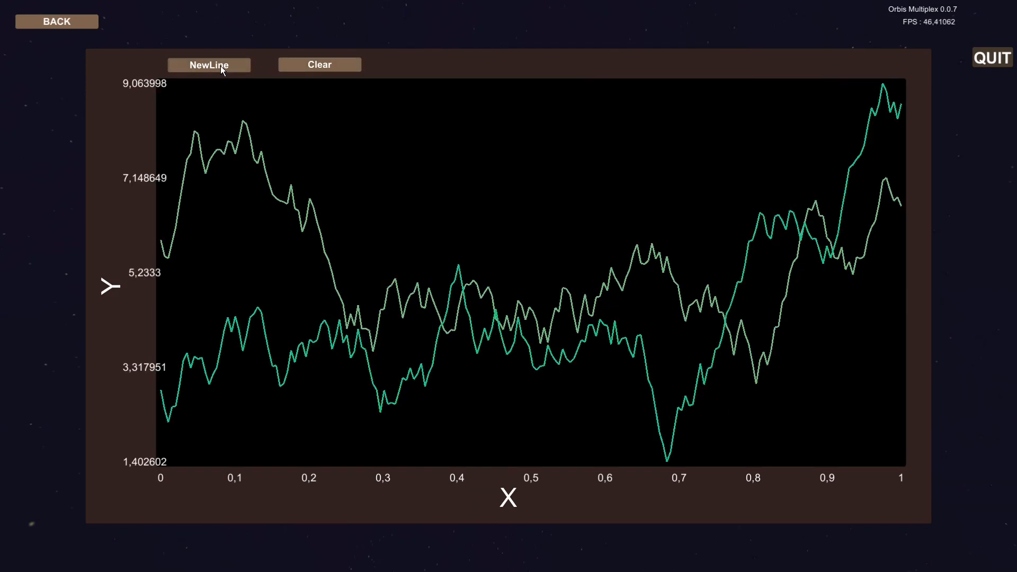
pyautogui.click(210, 65)
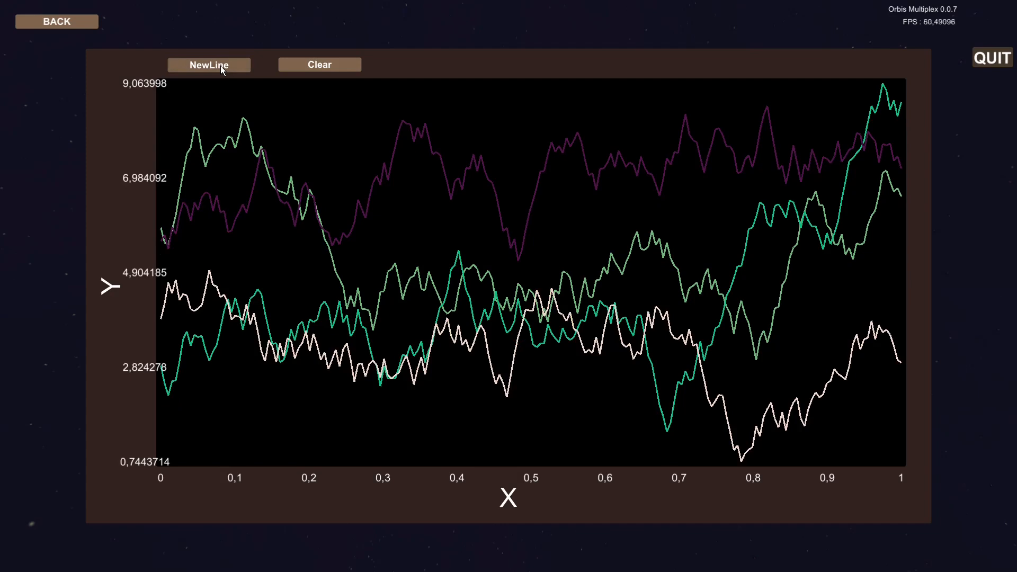